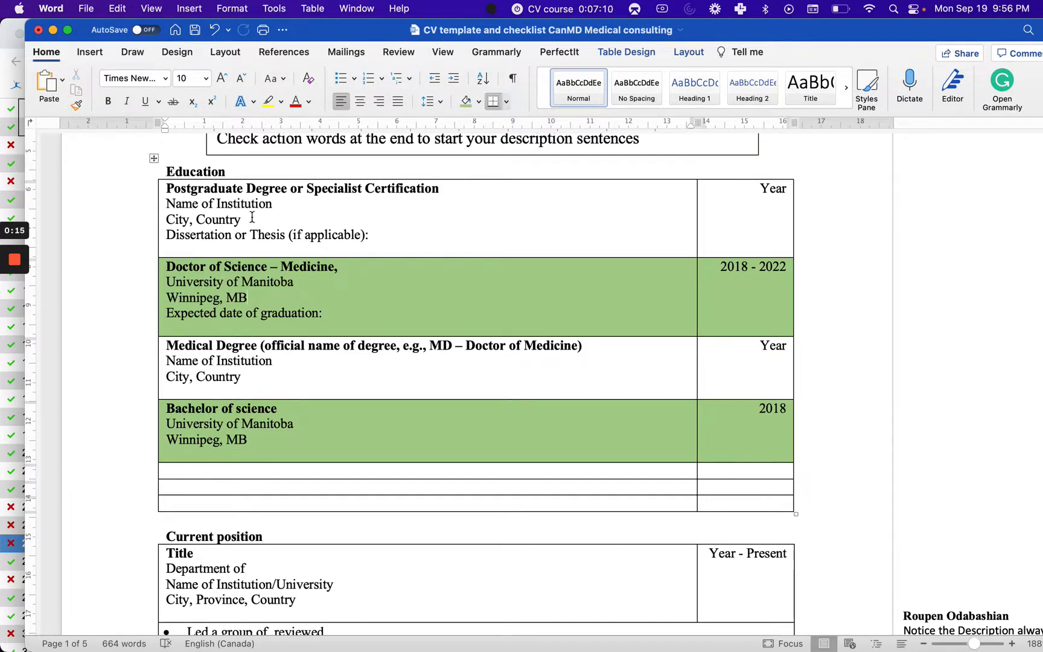
# - Delete the Postgraduate Degree row from the Education table
pyautogui.click(247, 298)
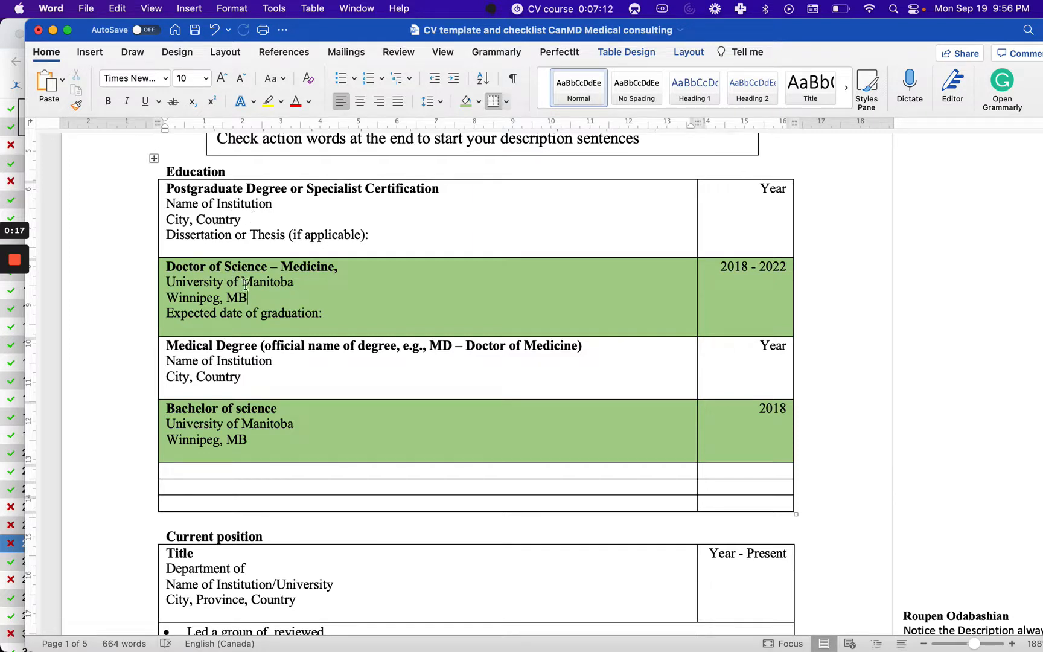
pyautogui.moveTo(379, 420)
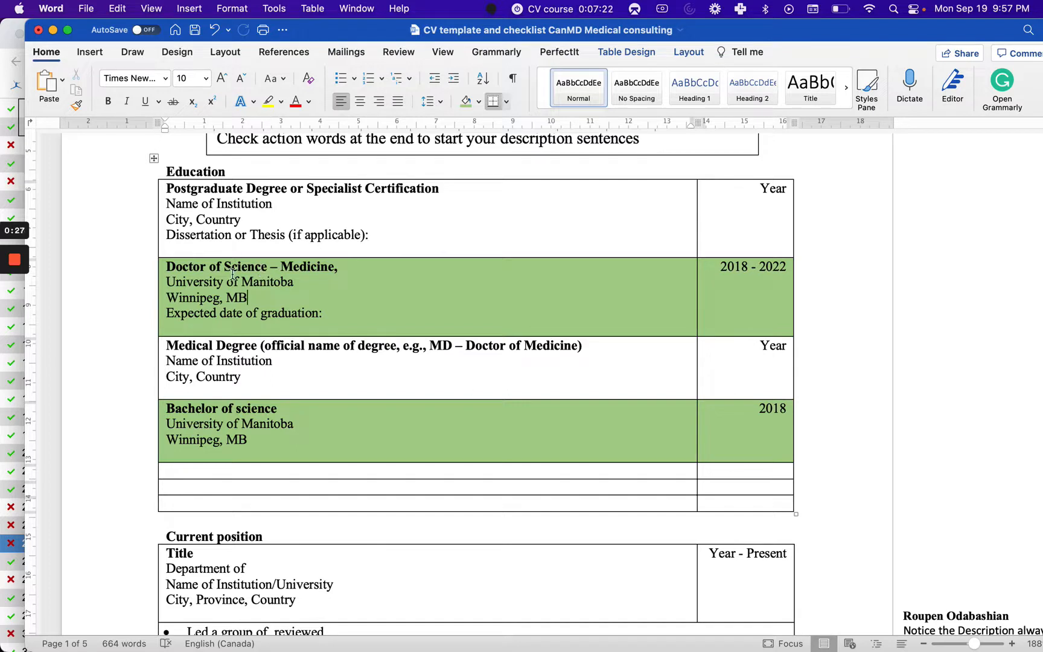
pyautogui.moveTo(252, 293)
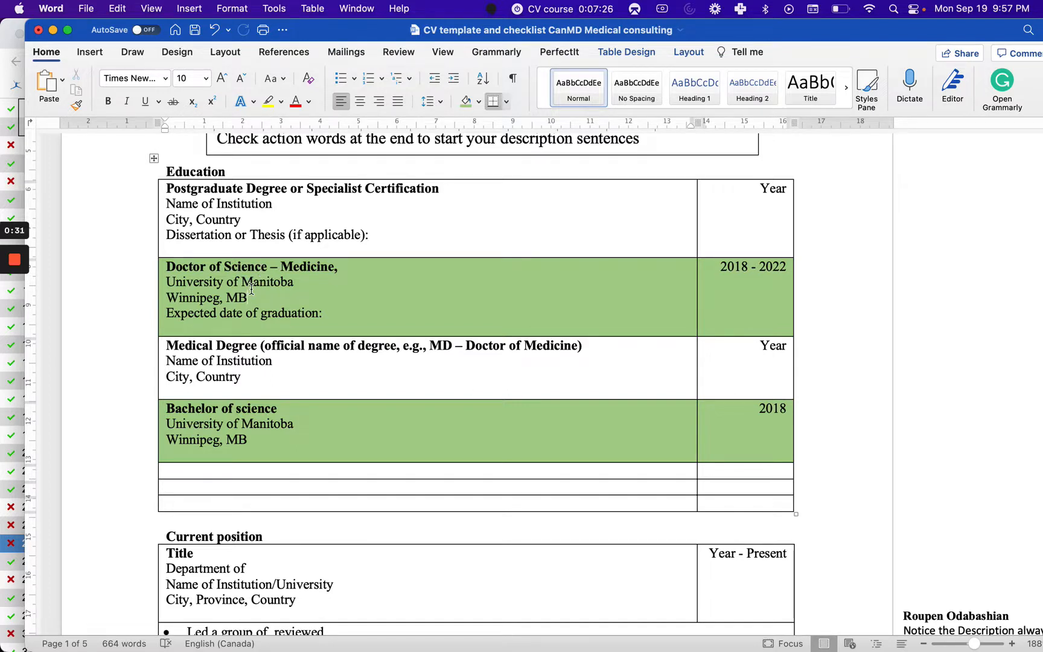
pyautogui.click(249, 298)
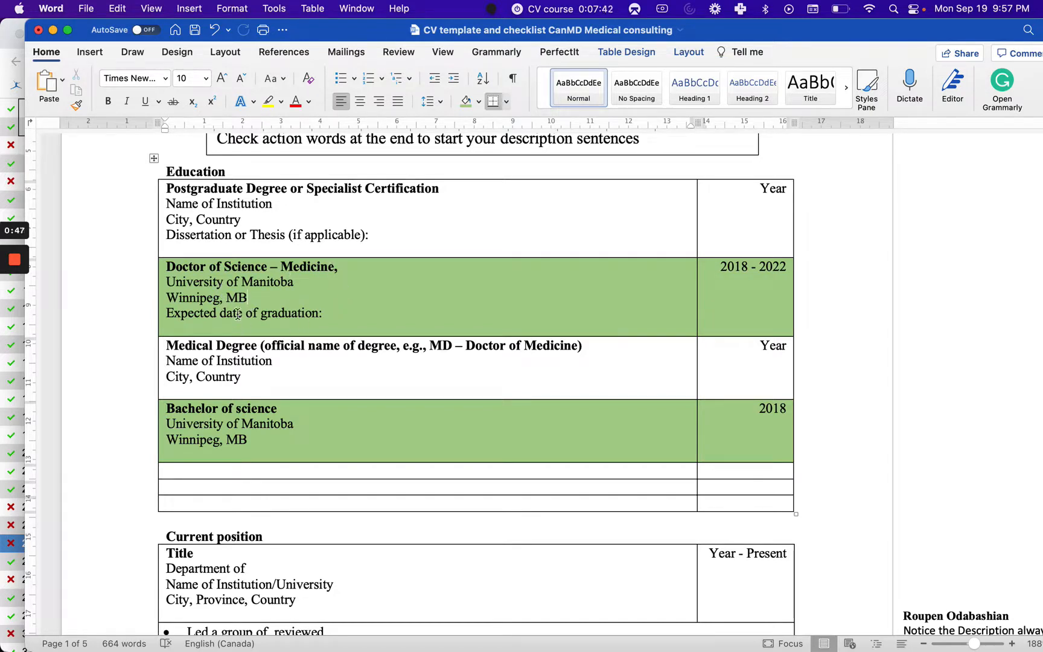
pyautogui.click(252, 297)
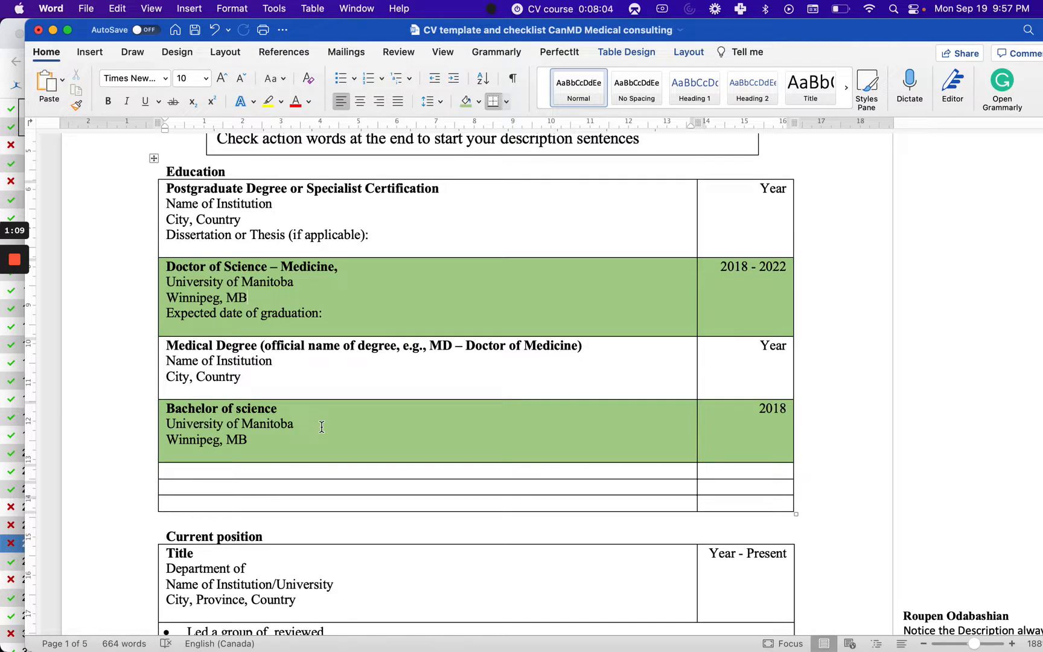
pyautogui.click(249, 298)
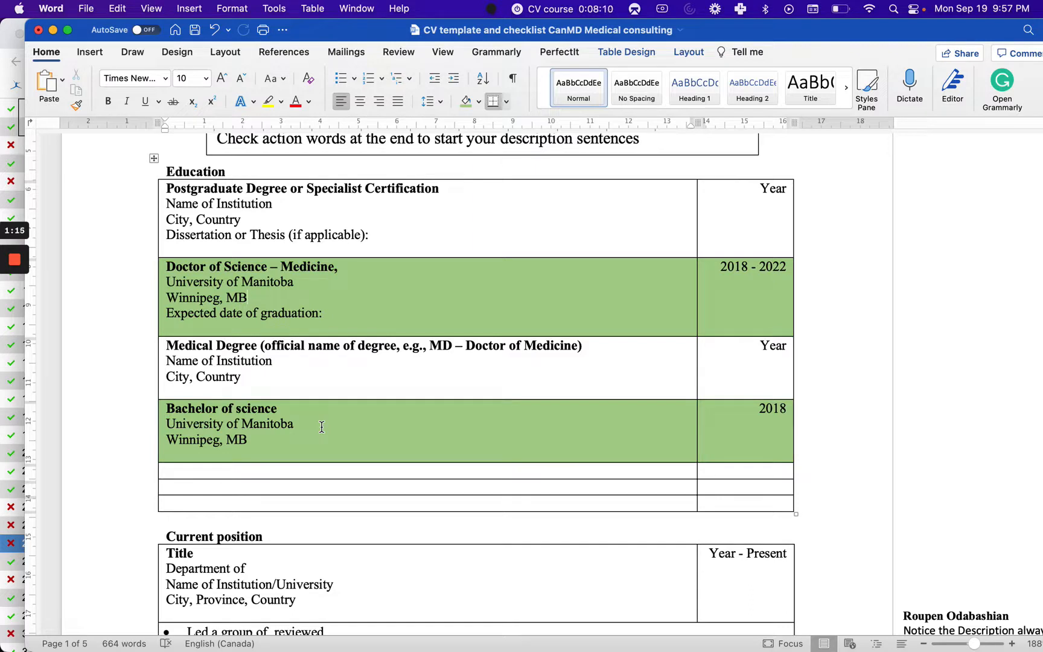
pyautogui.click(249, 297)
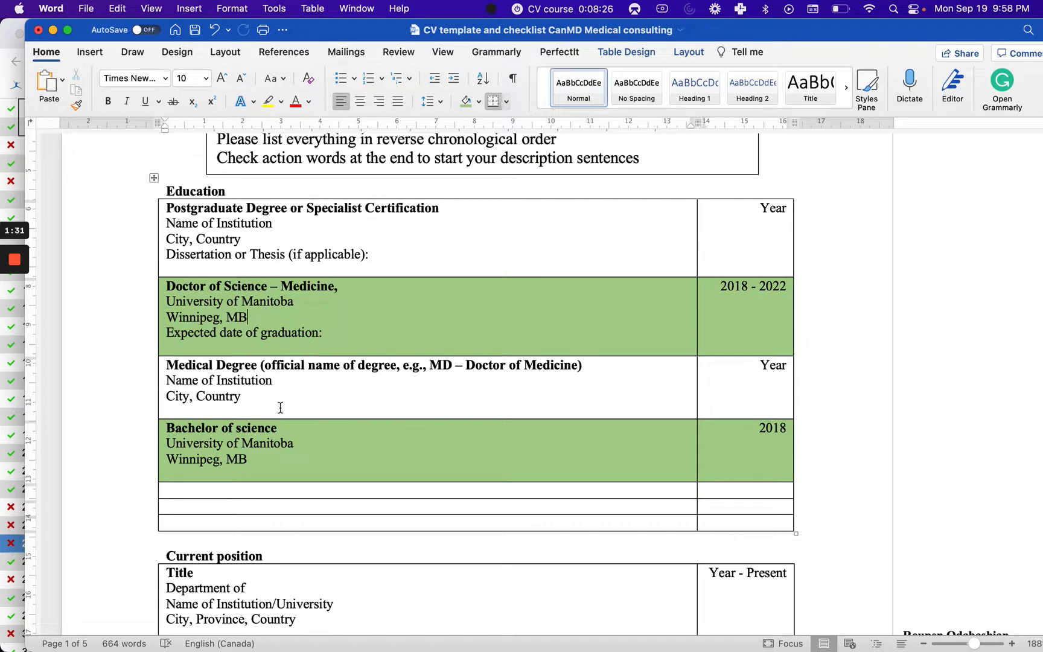
pyautogui.moveTo(262, 458)
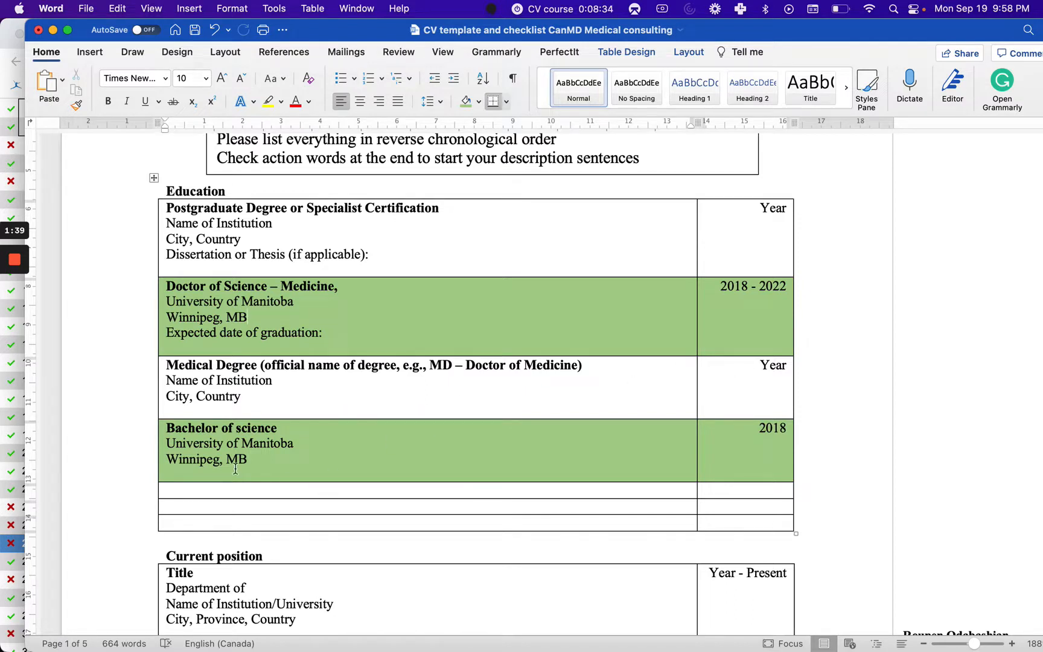
pyautogui.moveTo(244, 469)
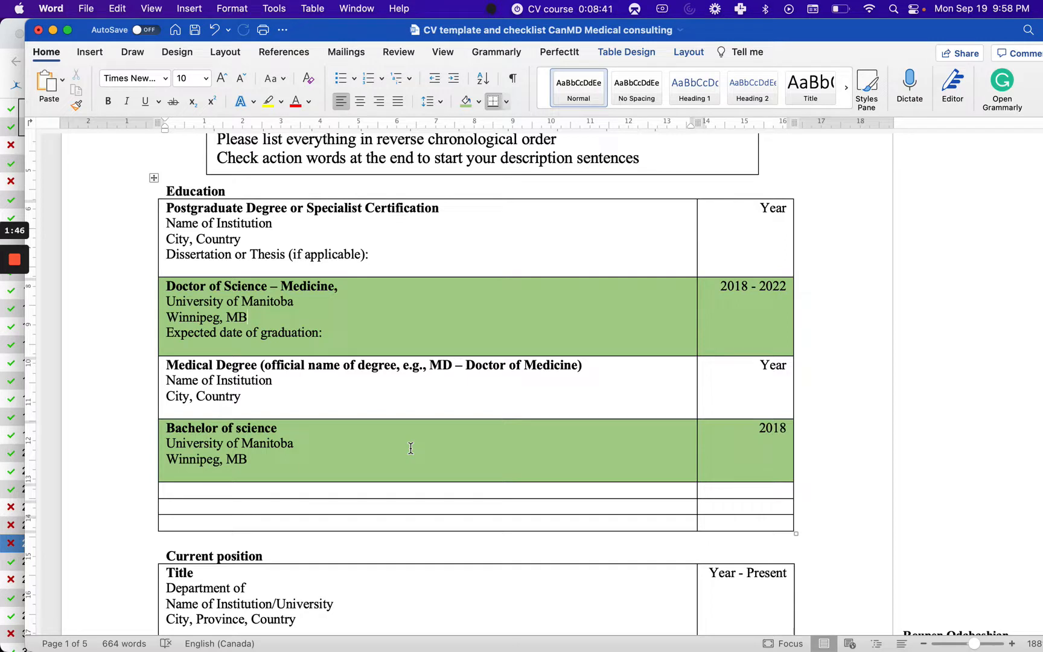
pyautogui.click(249, 317)
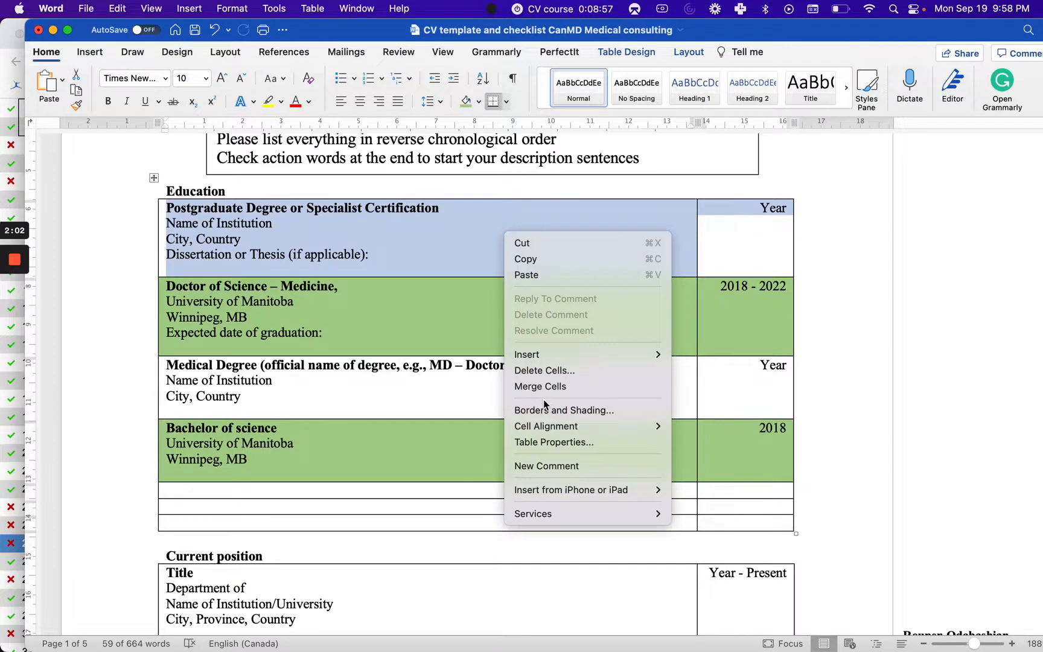
pyautogui.moveTo(545, 425)
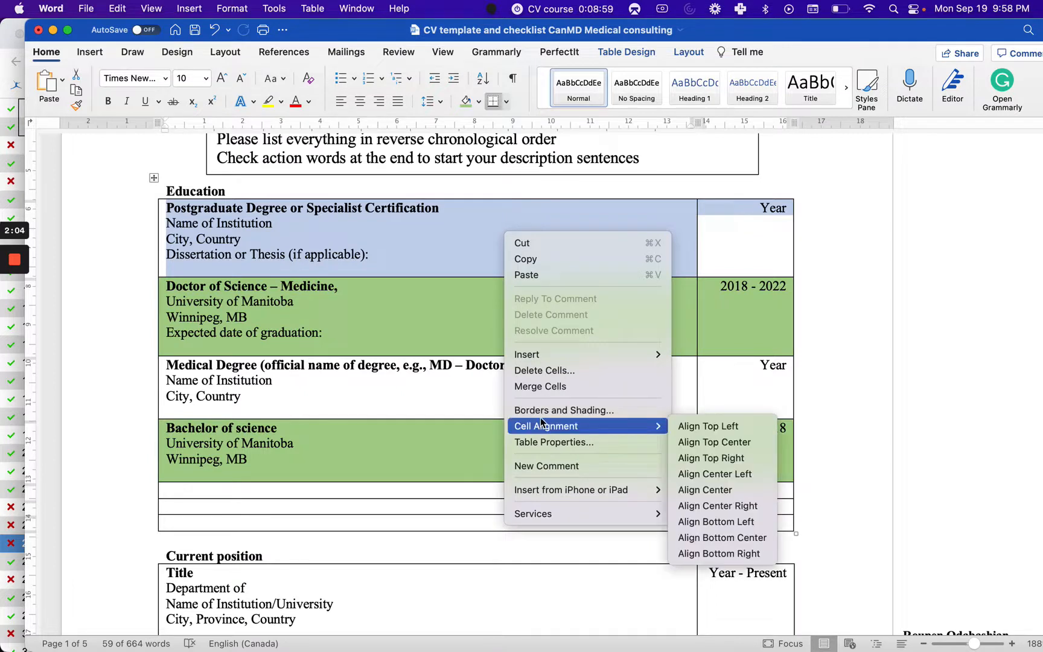
pyautogui.moveTo(409, 332)
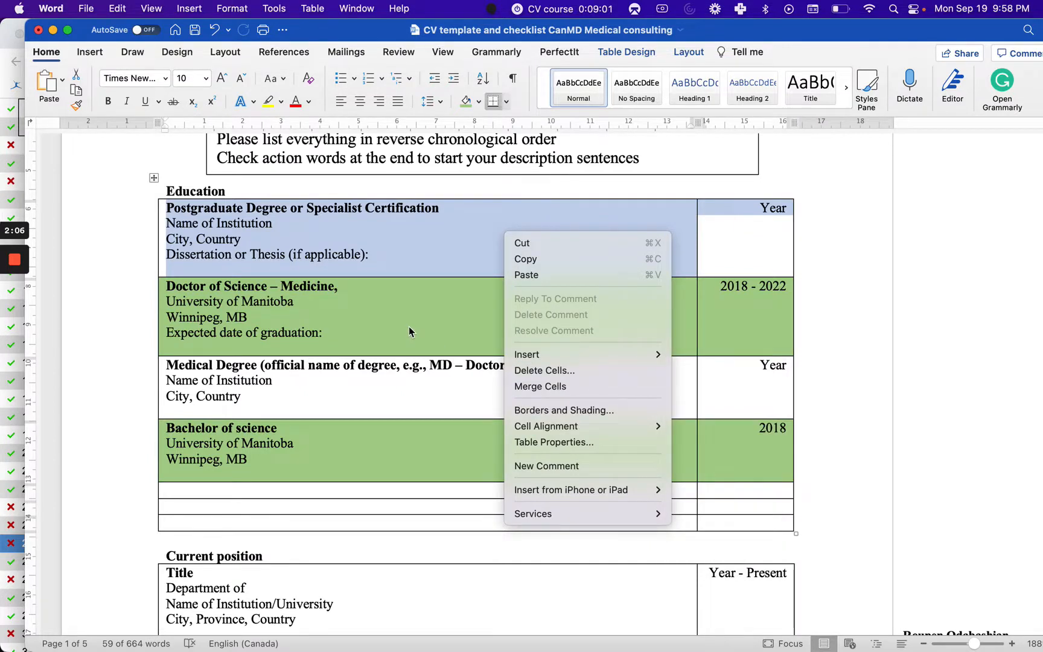
pyautogui.moveTo(588, 402)
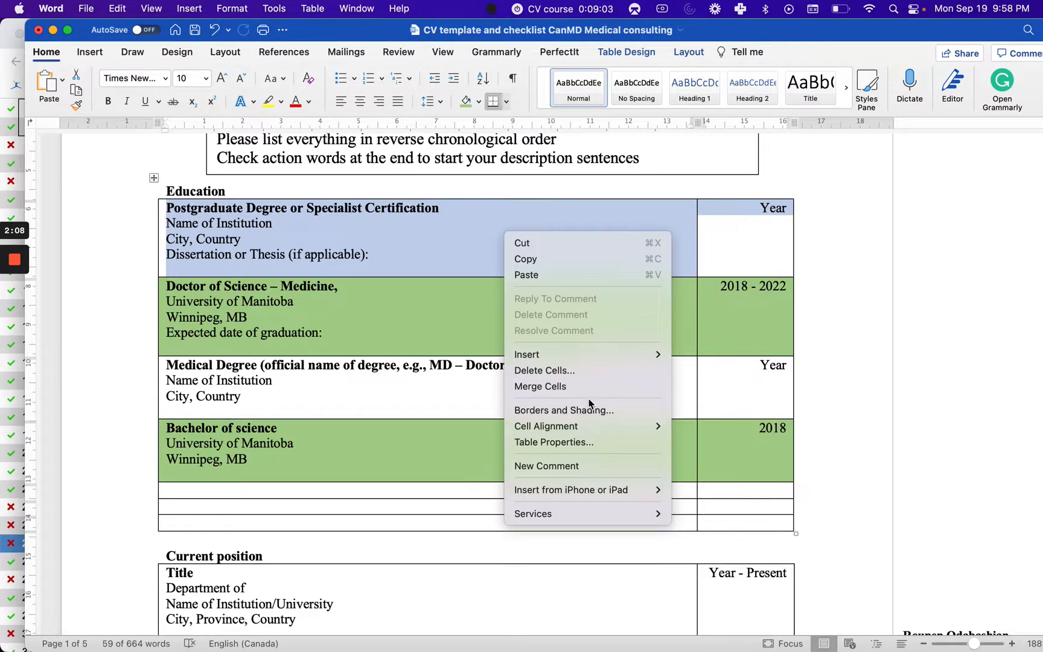
pyautogui.click(544, 370)
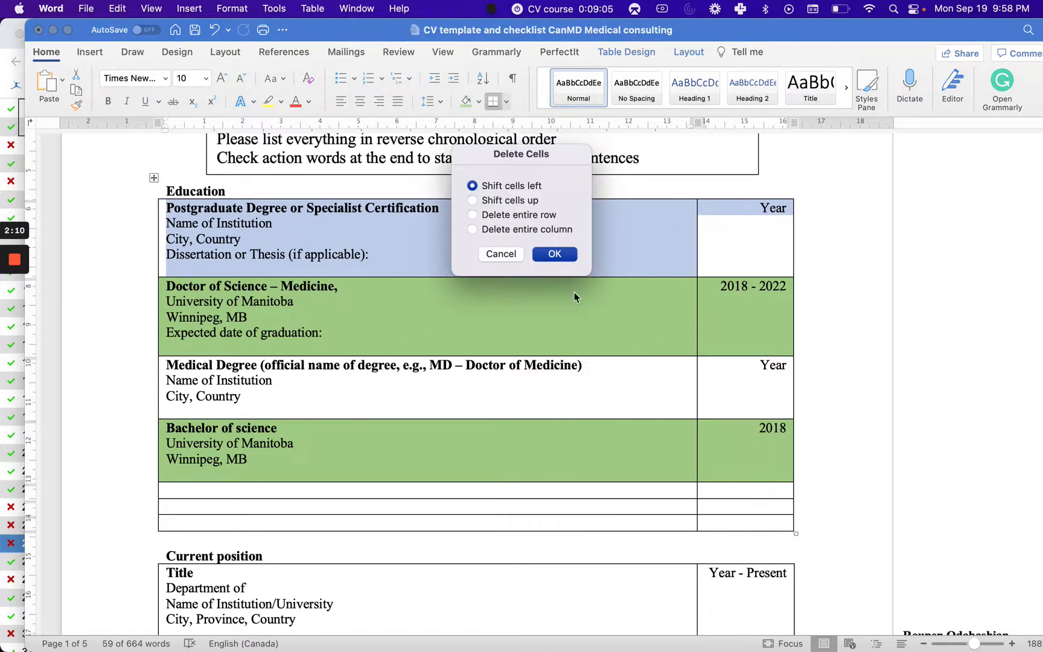
pyautogui.click(554, 253)
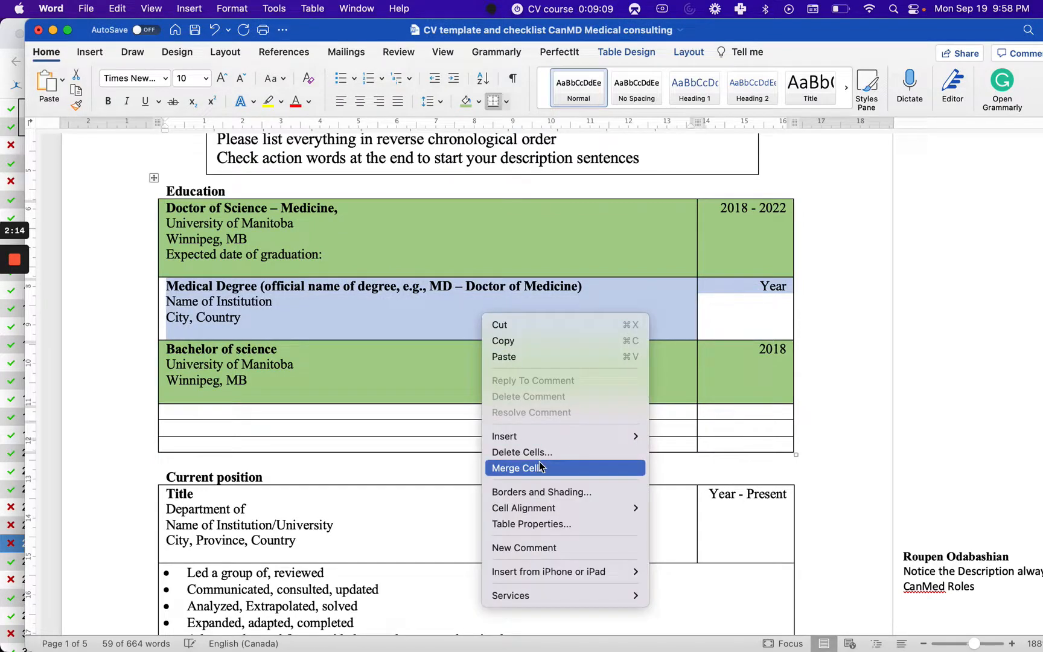
# - Delete the Medical Degree row and the three empty rows
pyautogui.click(521, 452)
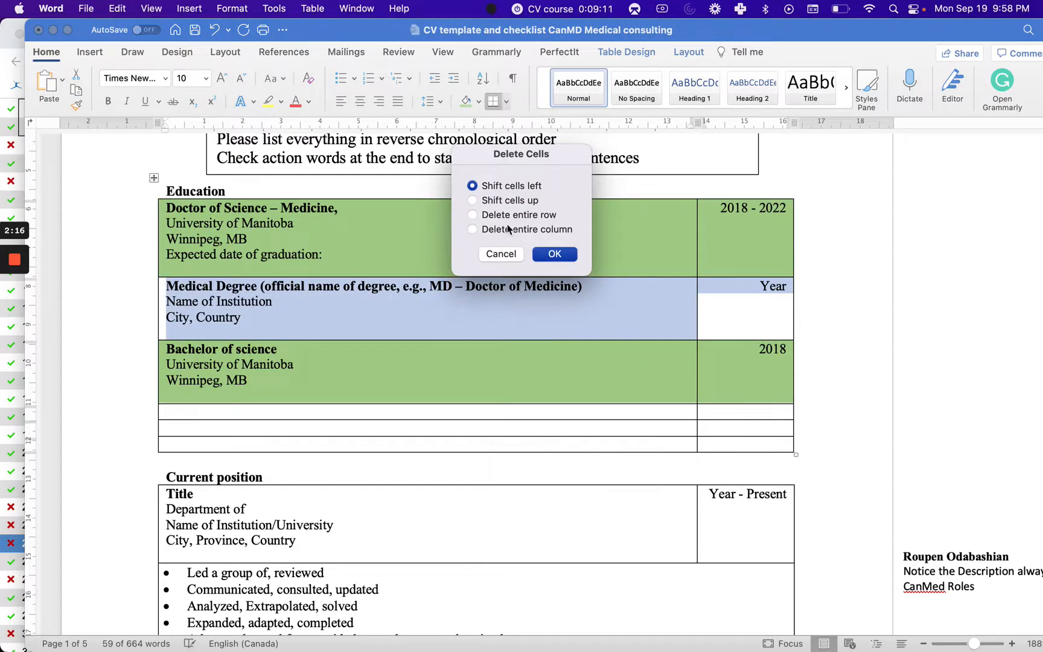
pyautogui.click(554, 254)
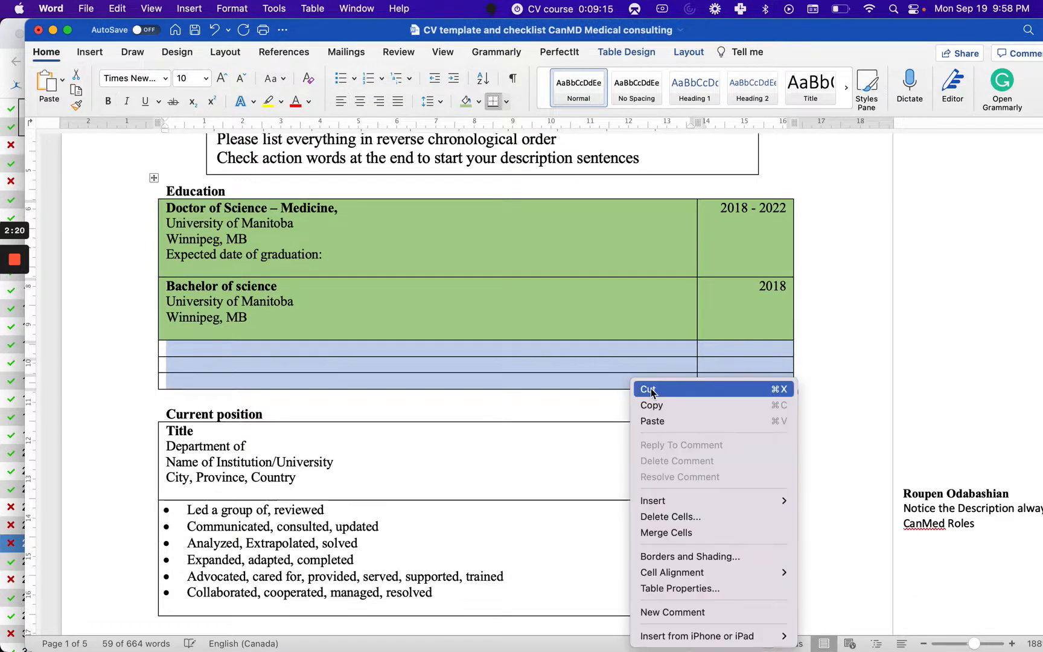
pyautogui.click(669, 517)
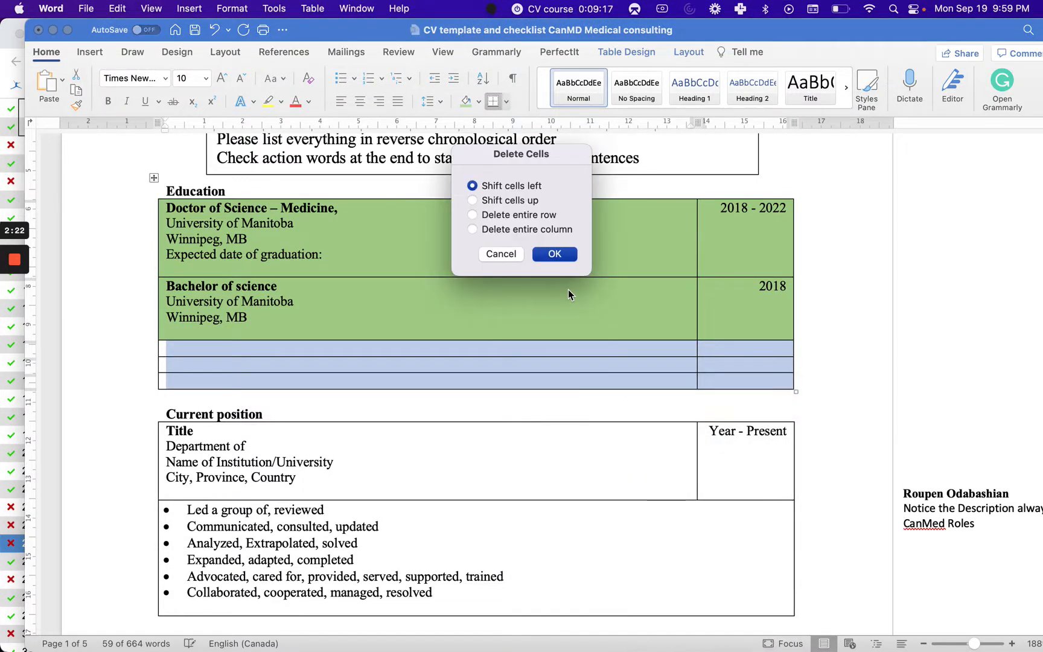
pyautogui.click(472, 215)
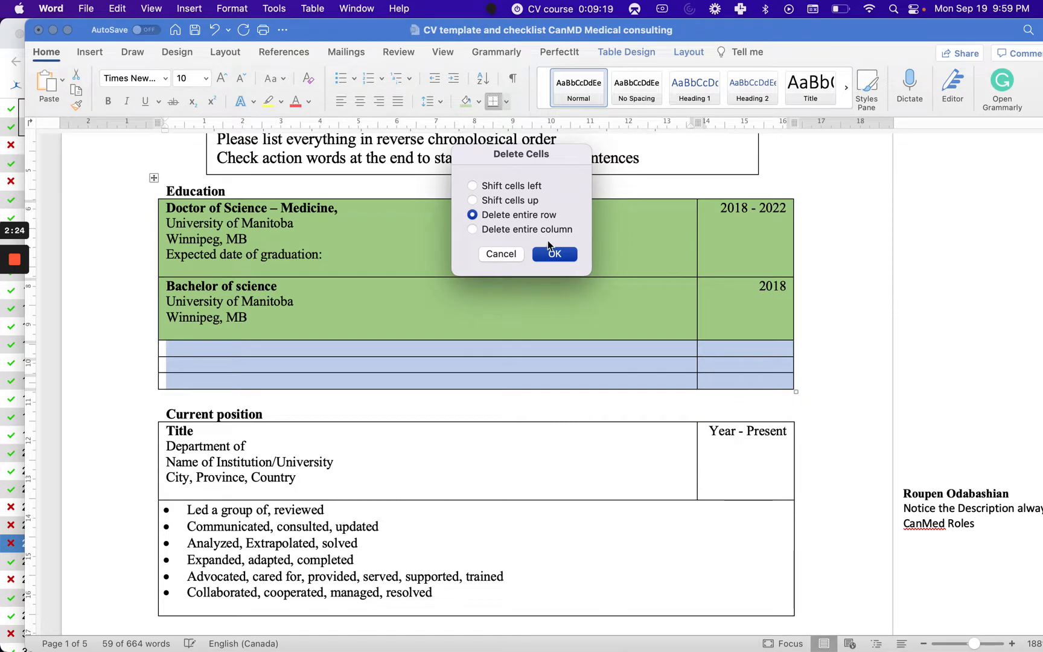
pyautogui.click(554, 254)
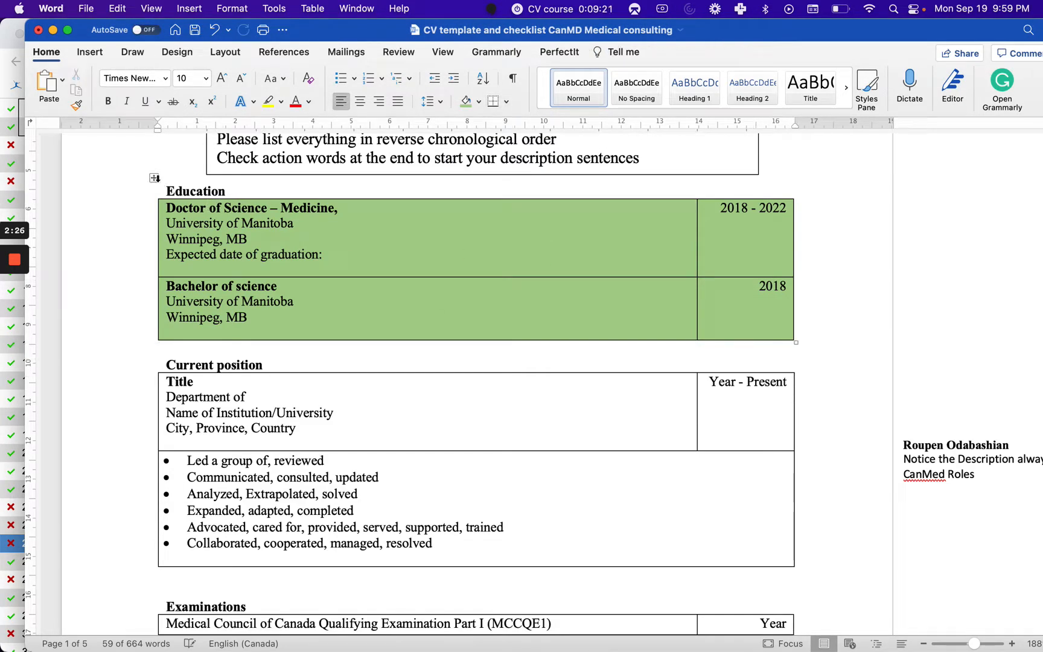
# - Set the table to No Border plus a bottom rule, and shading to No Color
pyautogui.click(492, 102)
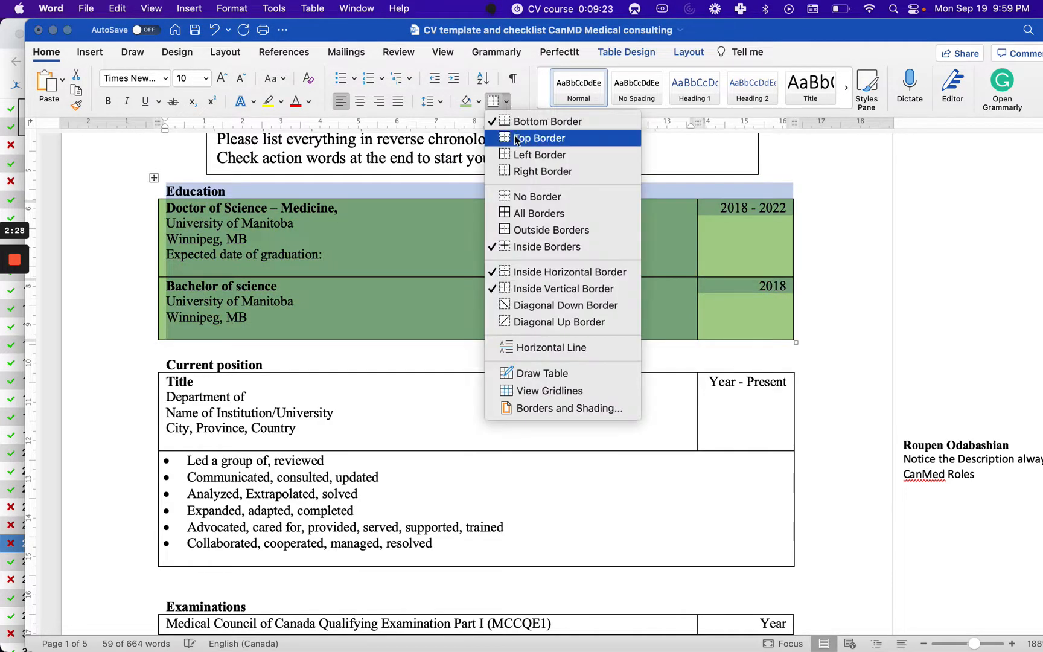
pyautogui.click(536, 197)
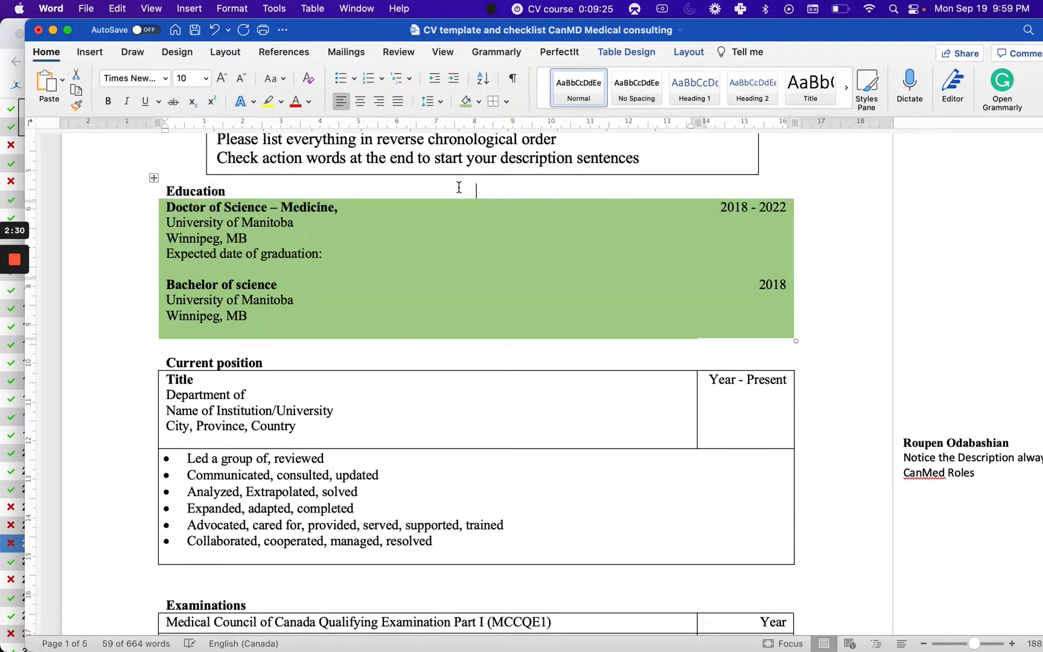
pyautogui.click(508, 102)
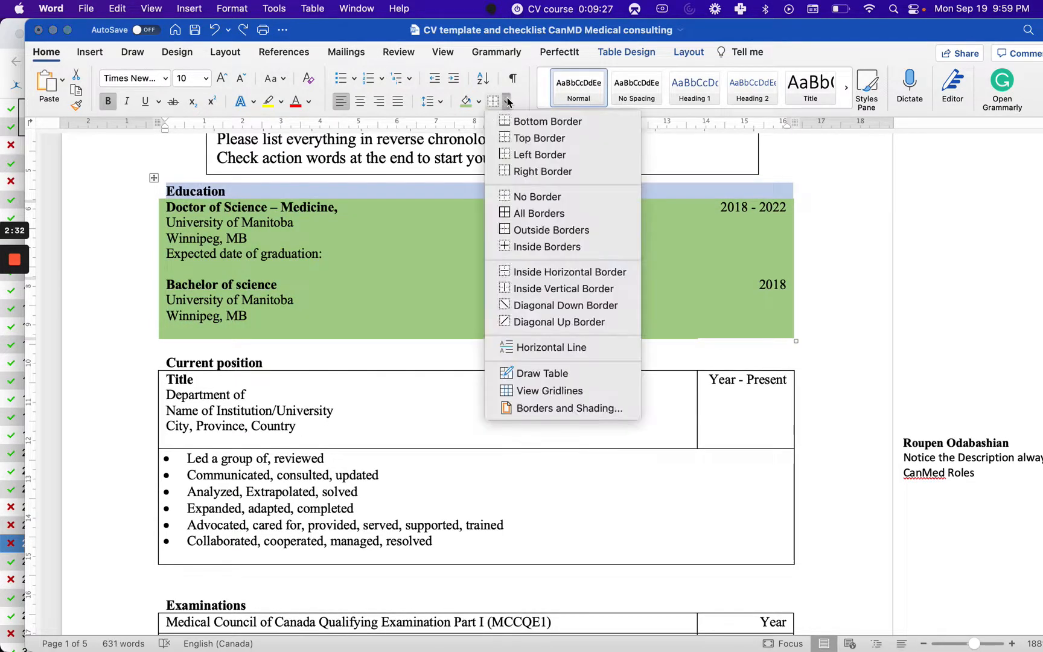
pyautogui.moveTo(542, 154)
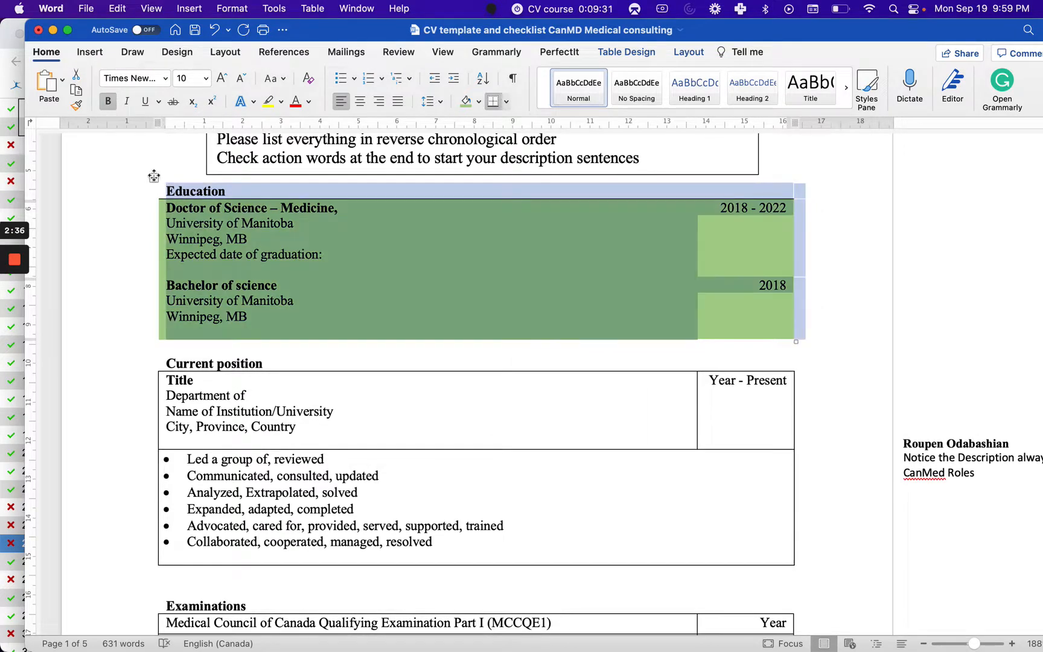
pyautogui.click(625, 51)
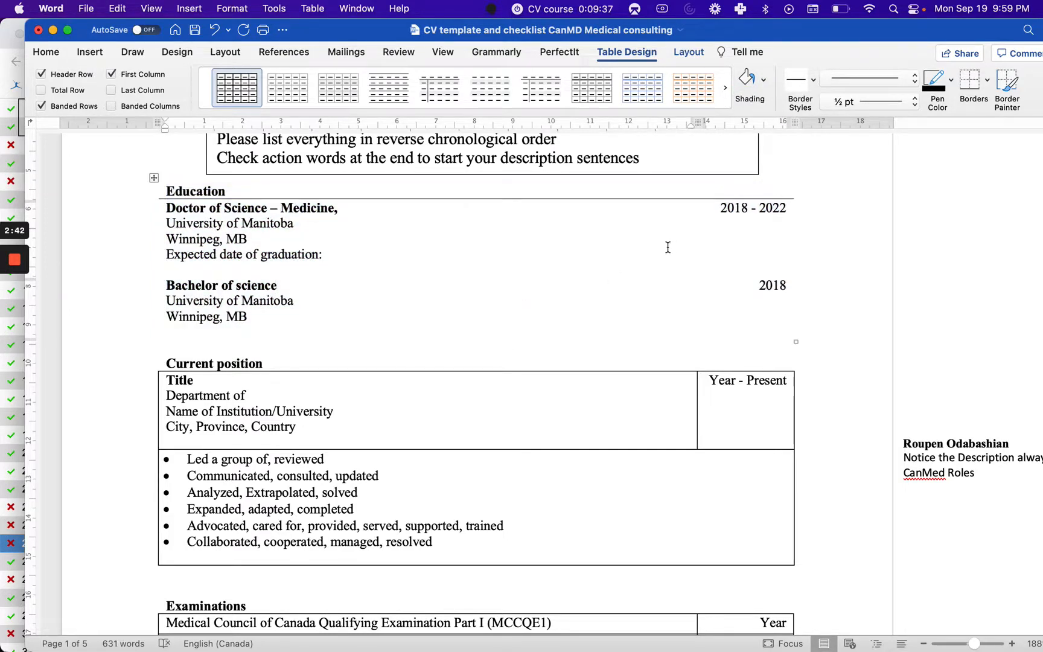
pyautogui.click(248, 239)
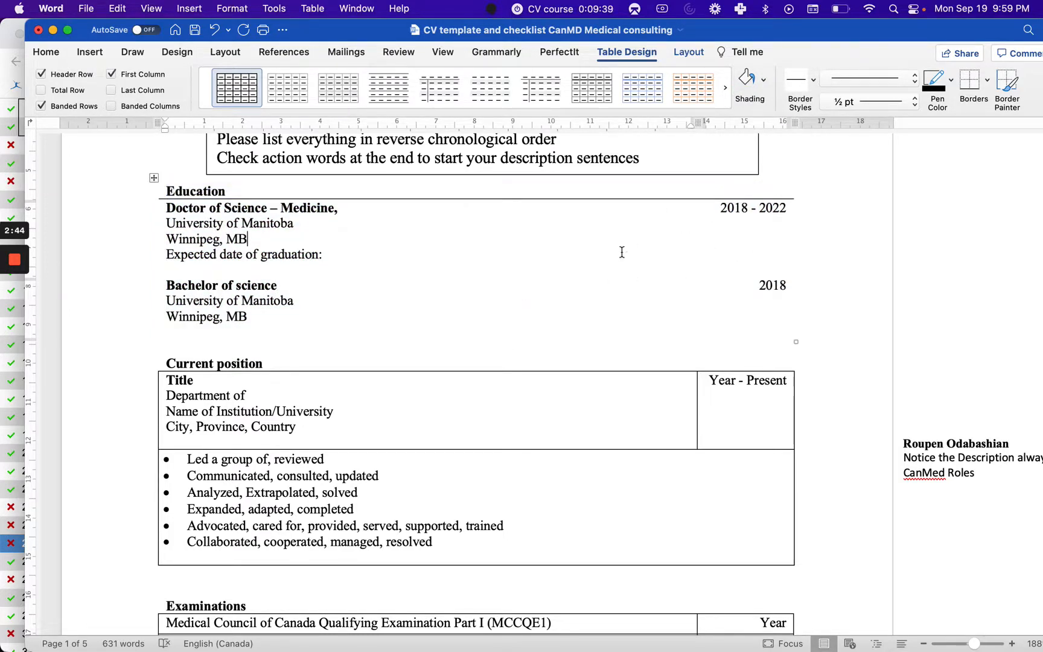